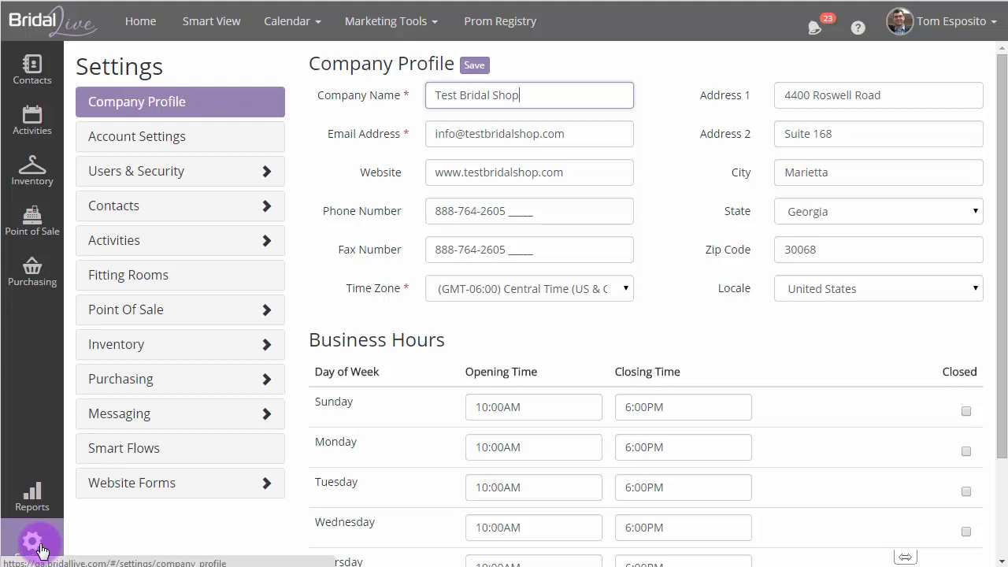
mouse_move(158, 235)
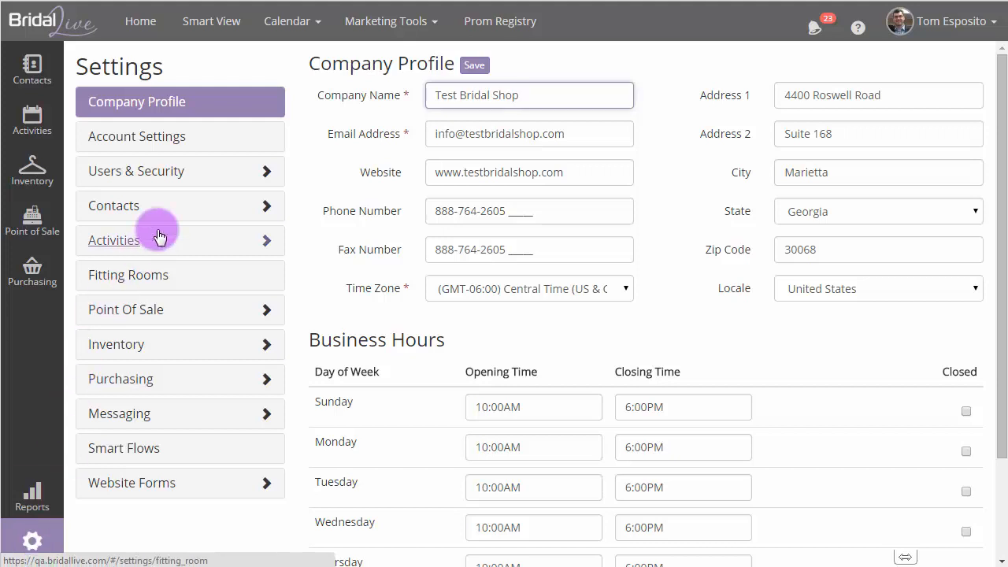
Show the Authorized Devices page under Users & Security, its list currently empty.
click(135, 171)
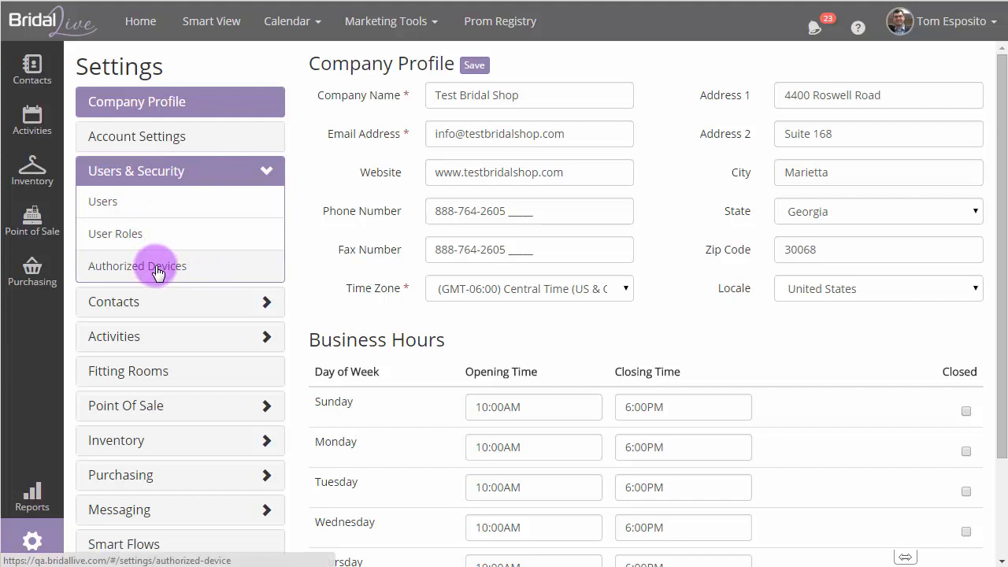
click(137, 265)
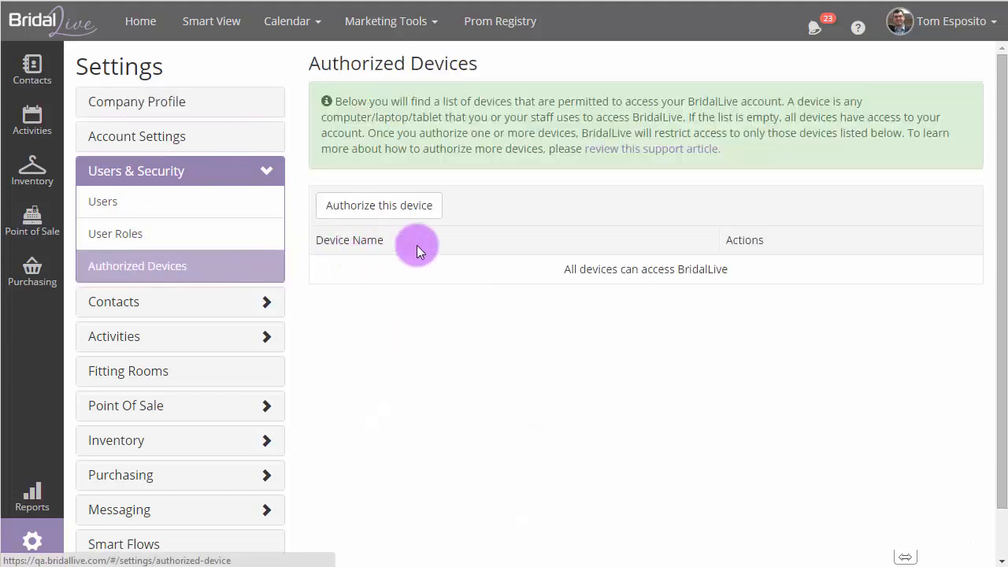
mouse_move(628, 175)
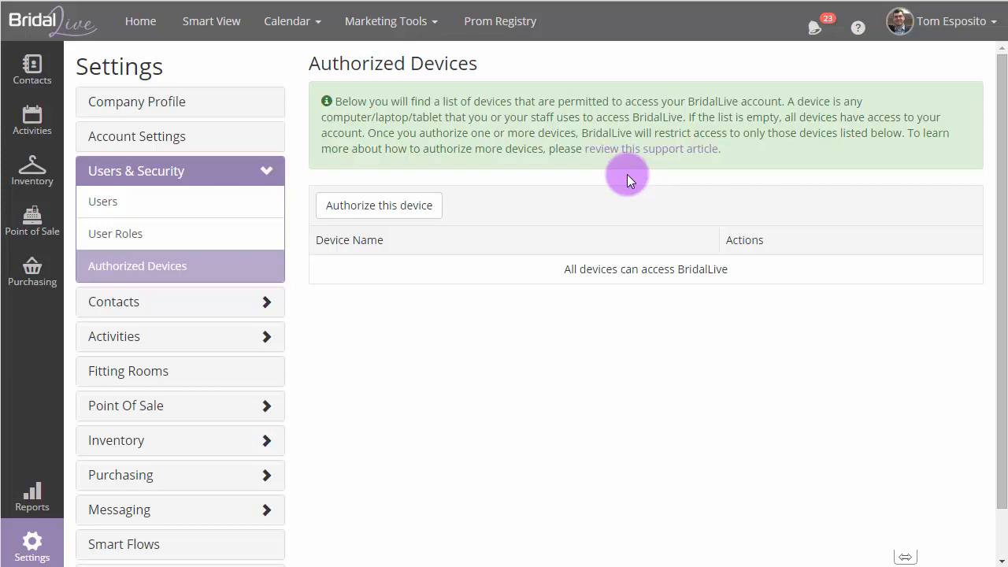
mouse_move(384, 184)
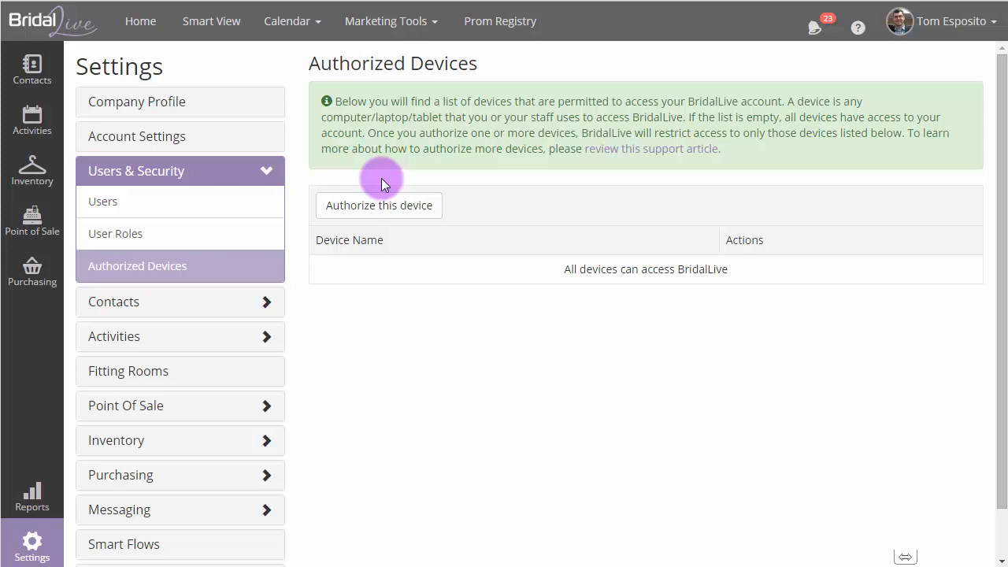
click(115, 234)
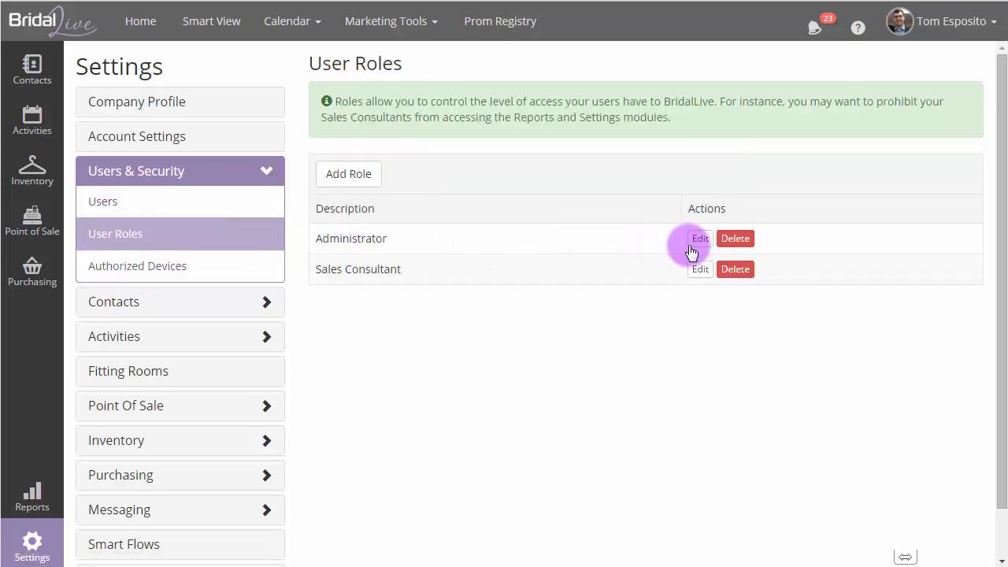
click(699, 238)
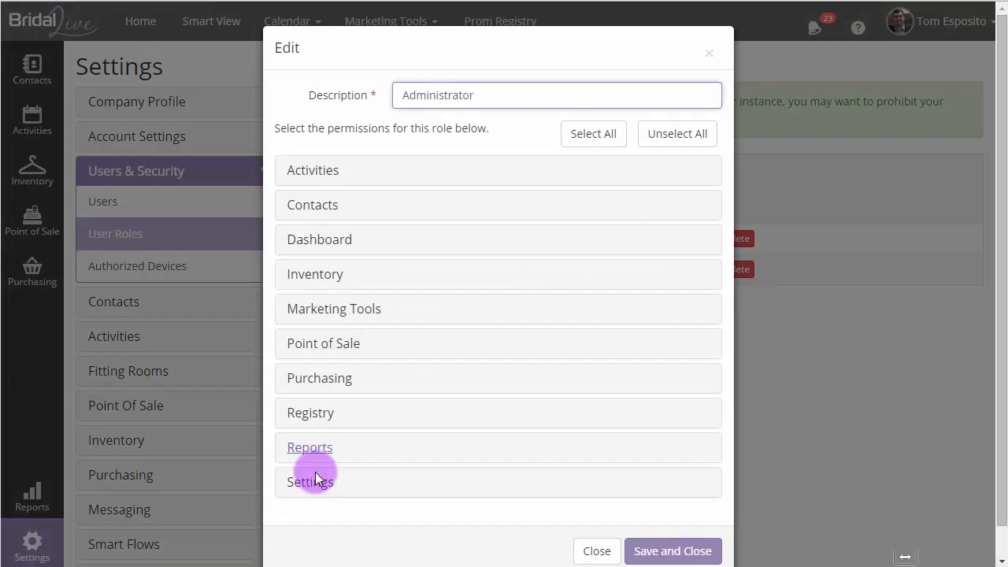
click(308, 481)
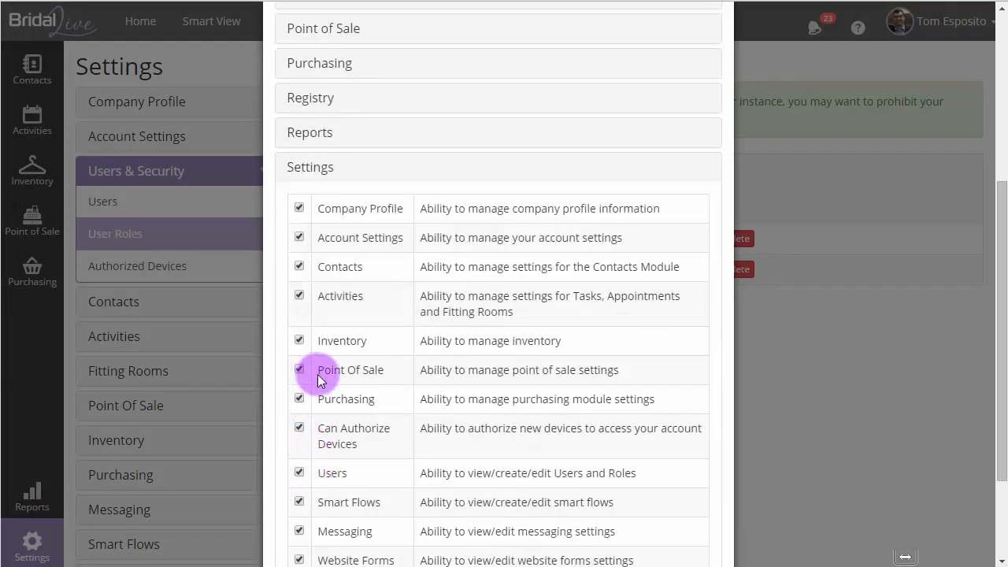
double_click(353, 436)
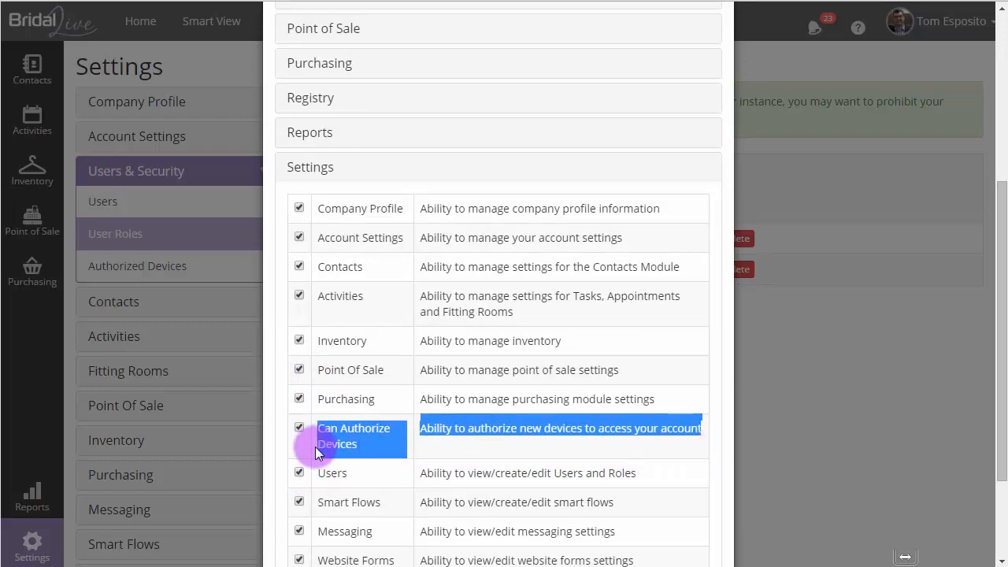
click(137, 265)
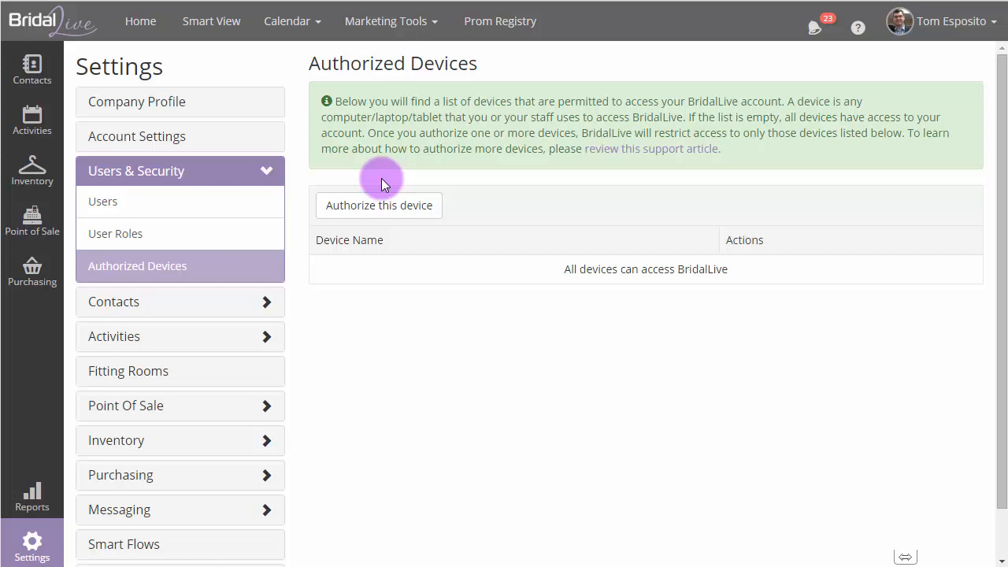
Confirm authorizing this computer as the account's first device.
click(379, 204)
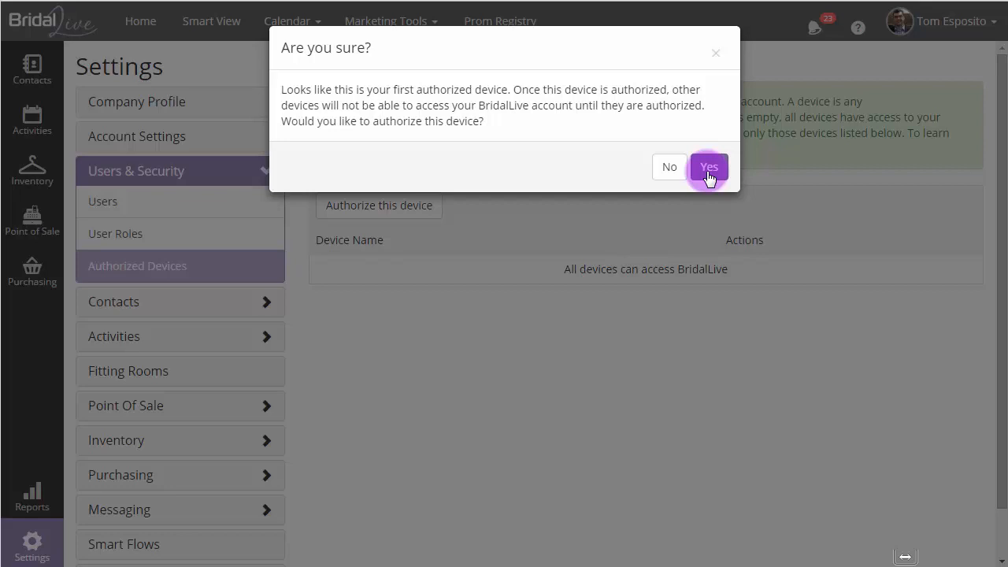
click(709, 167)
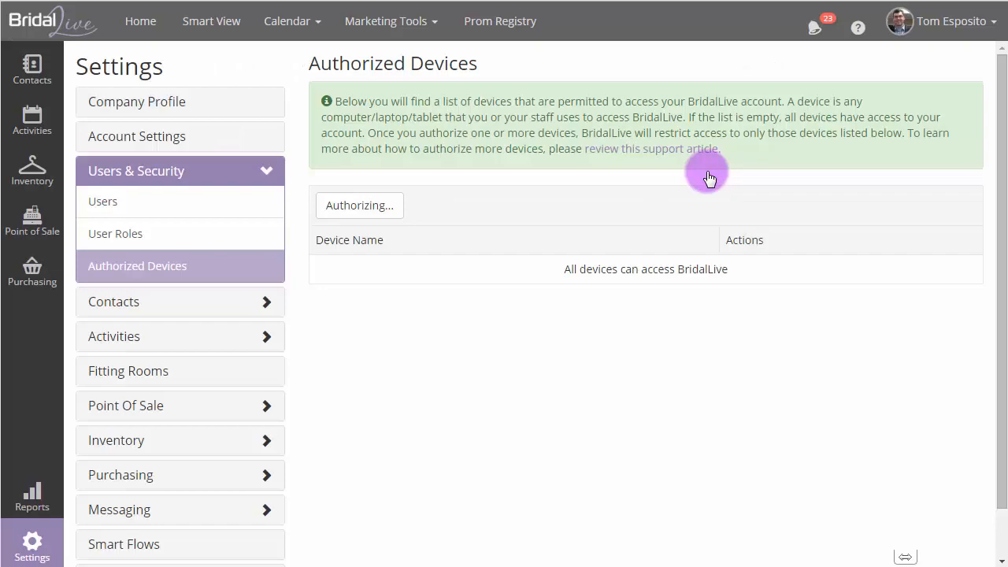
click(360, 205)
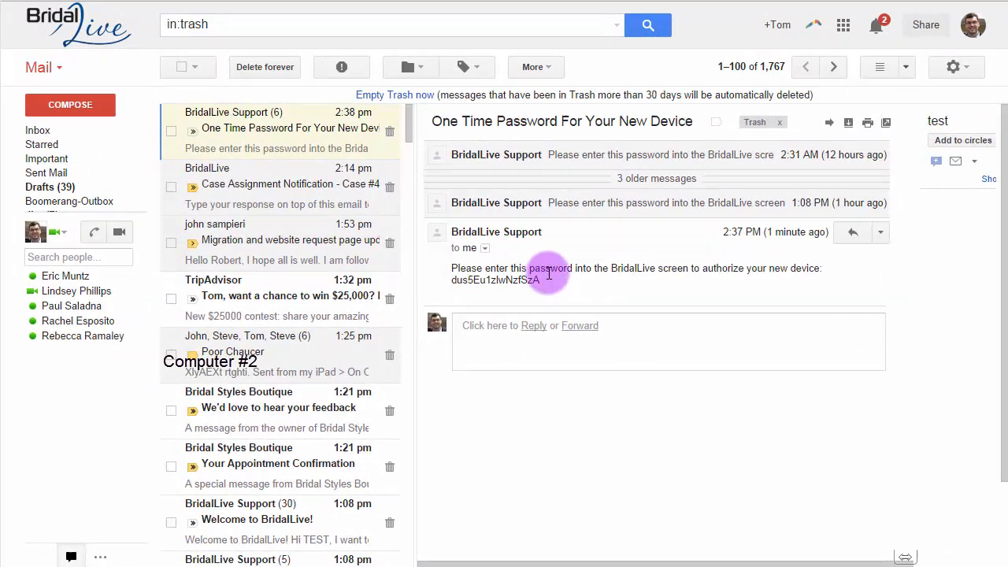
Select the one-time password from the BridalLive new-device email for copying.
double_click(494, 279)
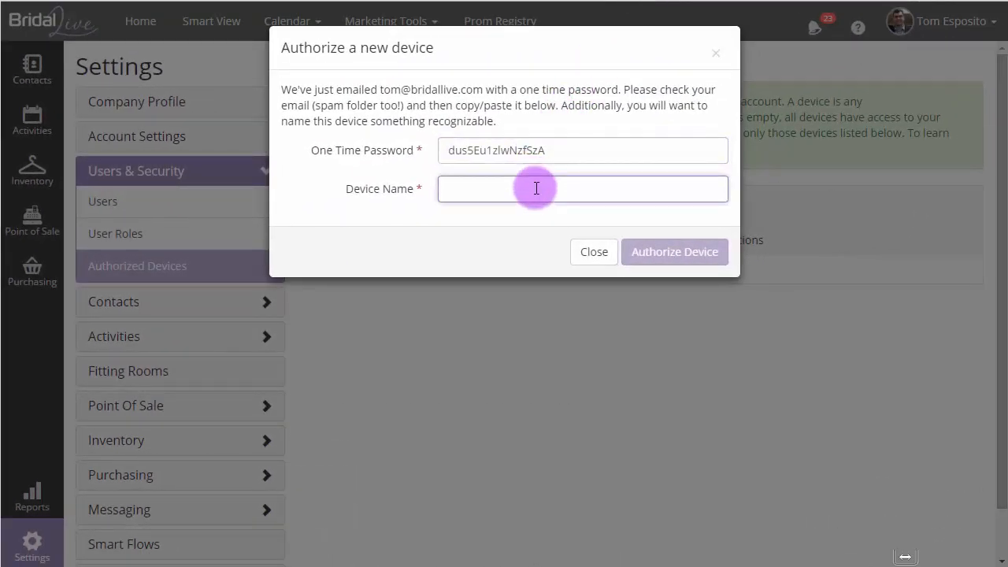
Authorize this device with the pasted password under the name 'My First Computer'.
text(My First Computer)
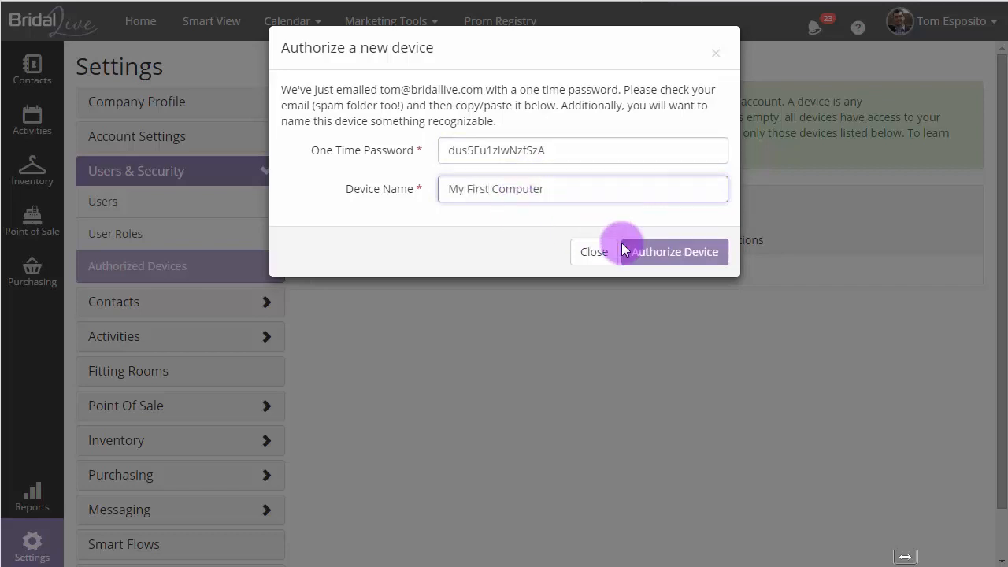
click(675, 251)
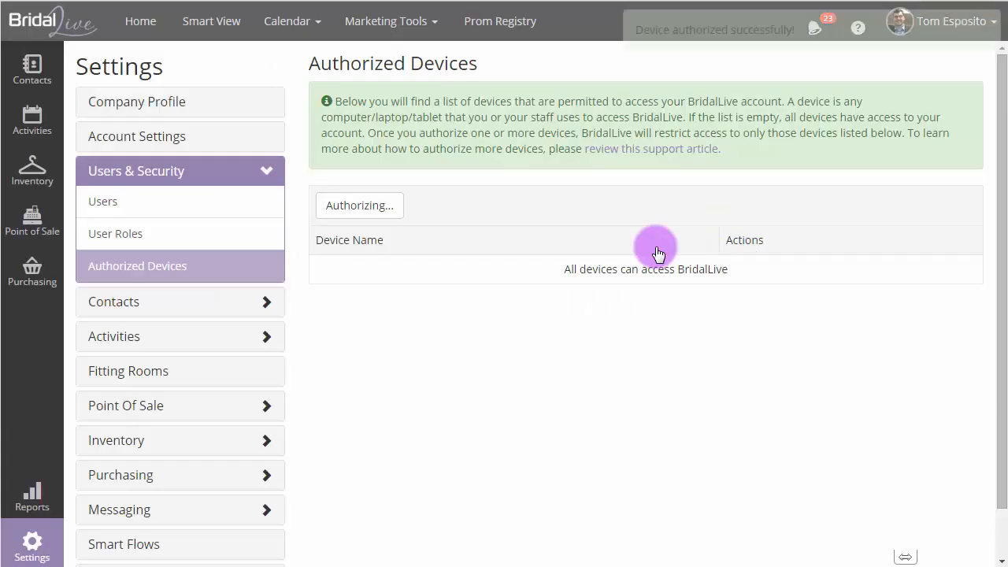
click(378, 206)
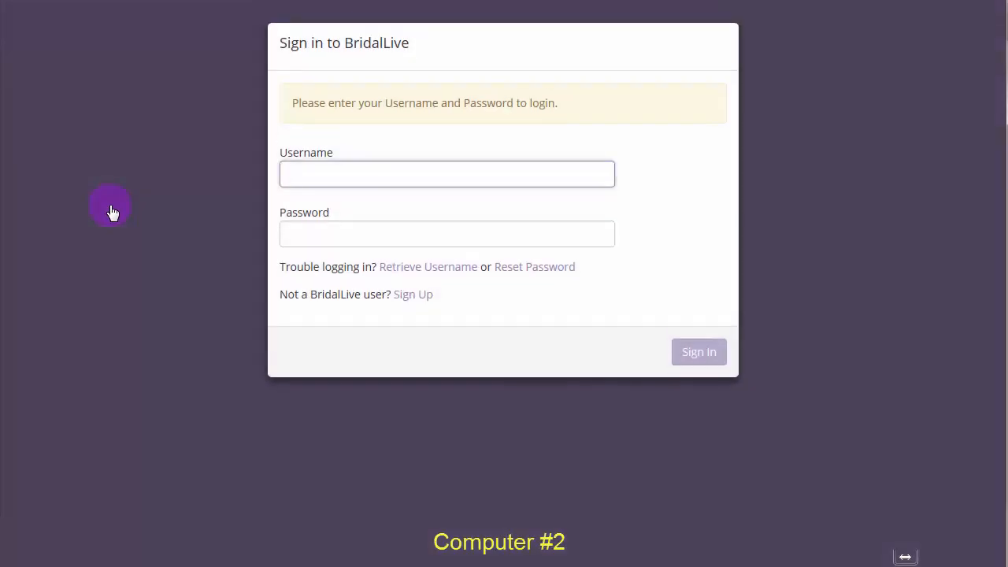
Attempt a staff sign-in as rachel on the second computer, which is refused as unauthorized.
text(rachel)
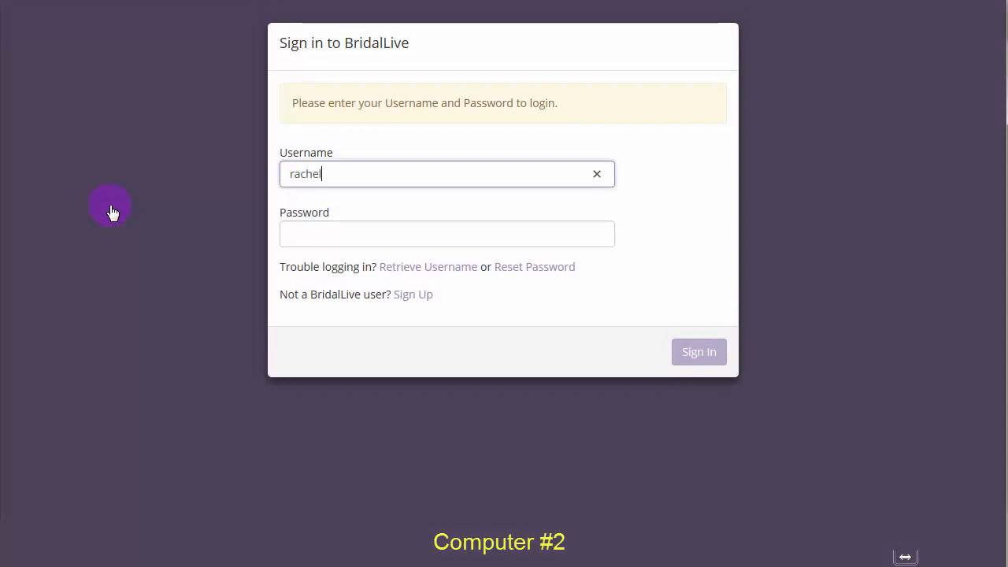
click(699, 351)
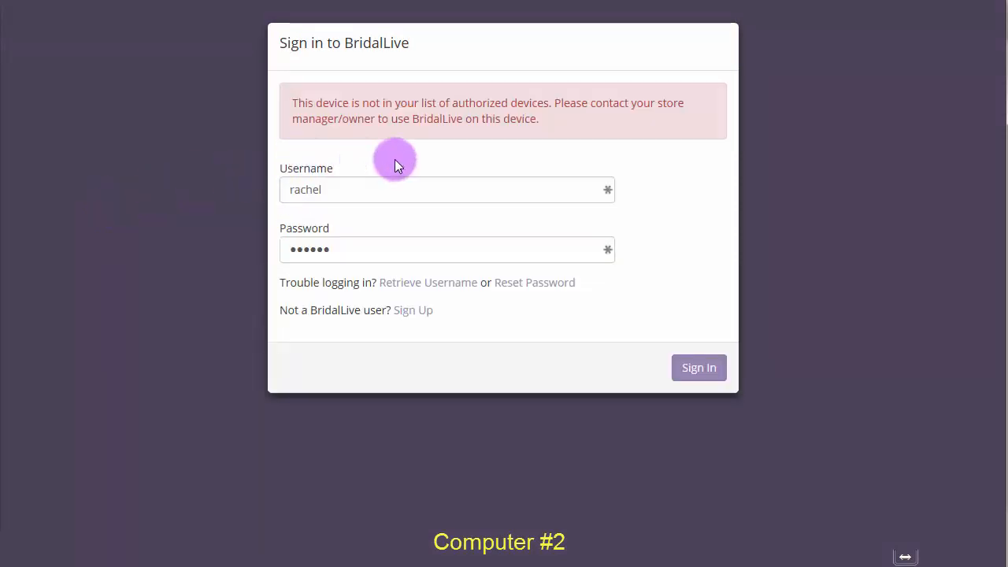
mouse_move(486, 142)
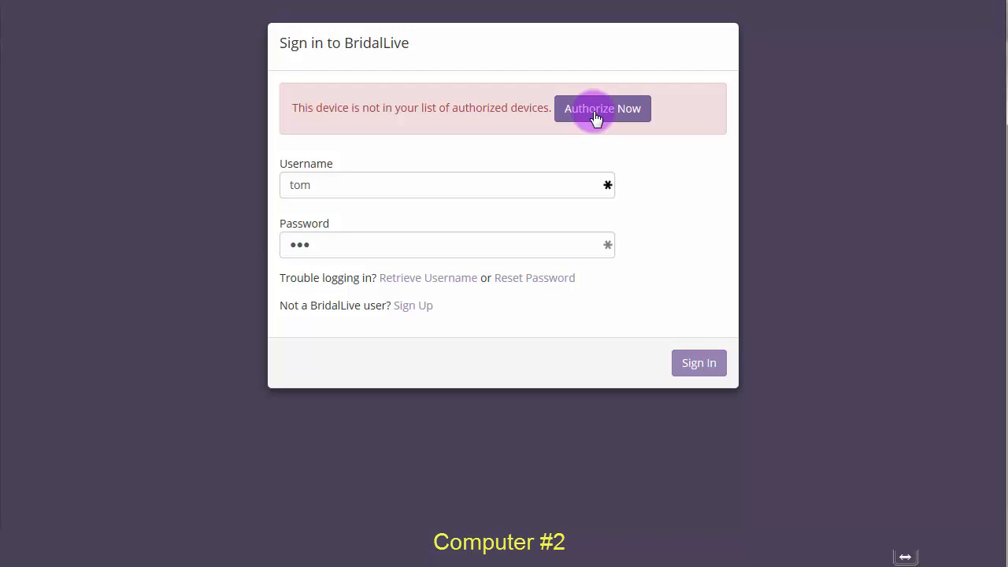
Authorize the second computer as 'My Second Computer' with the one-time password and sign in again.
click(600, 108)
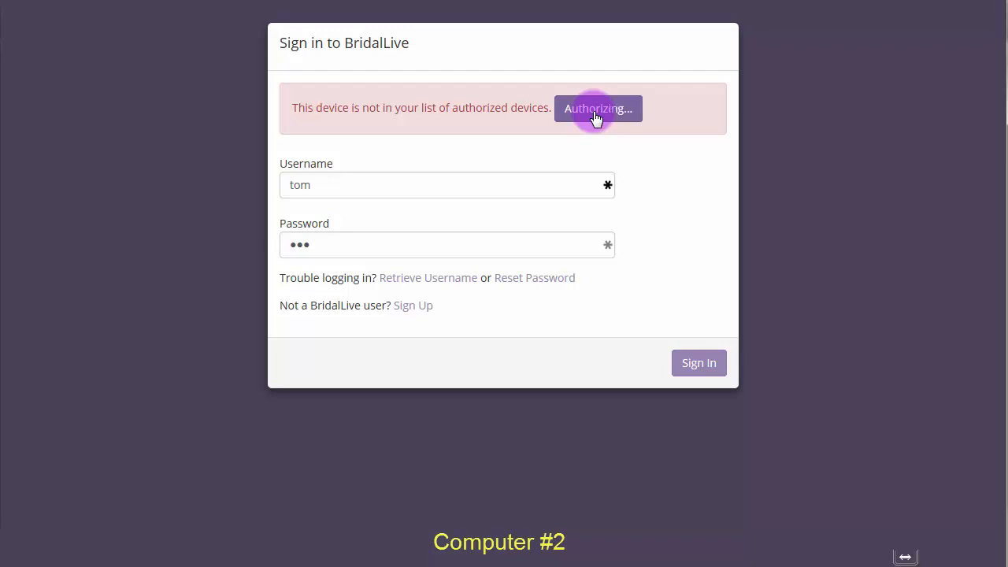
click(598, 108)
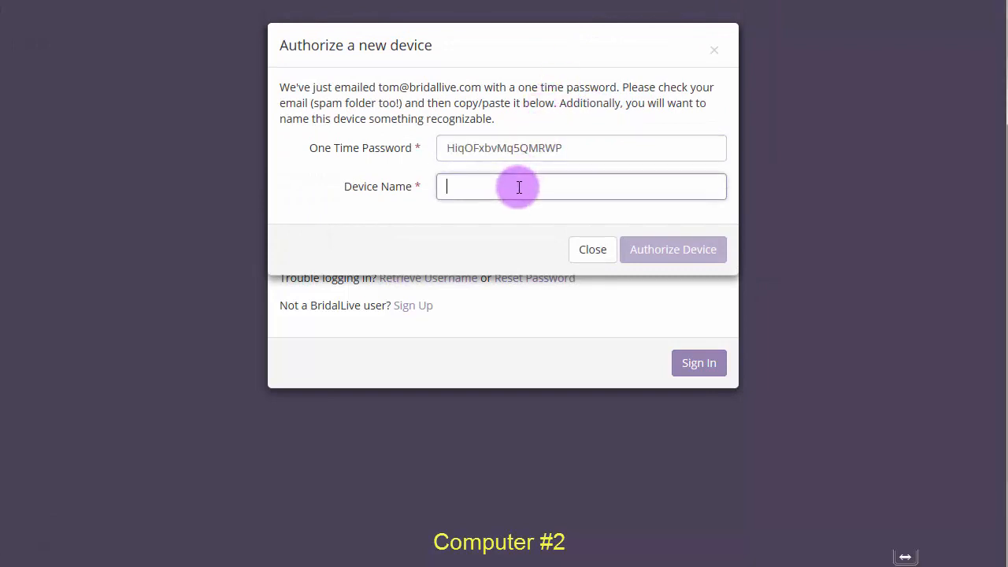
text(My Second Computer)
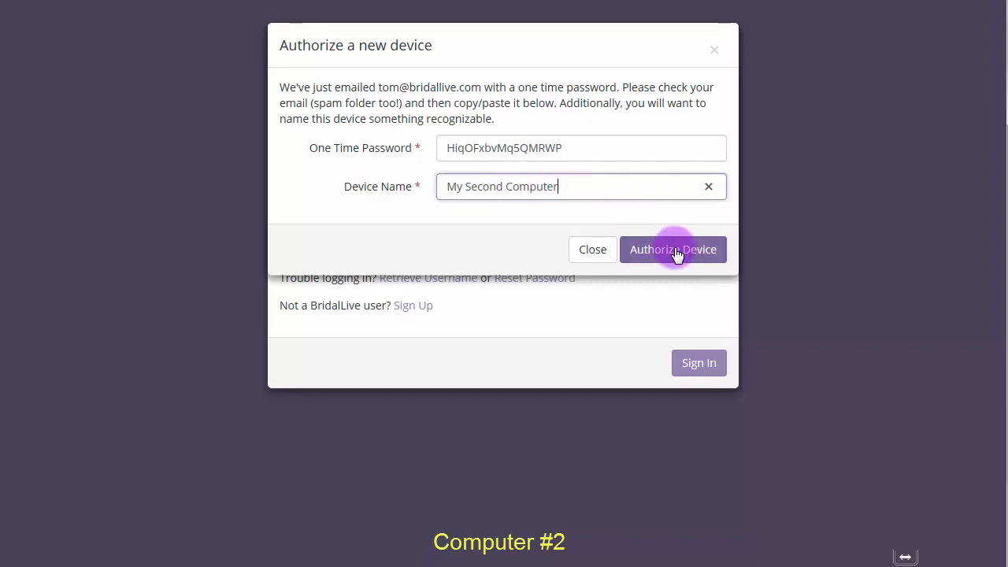
click(674, 249)
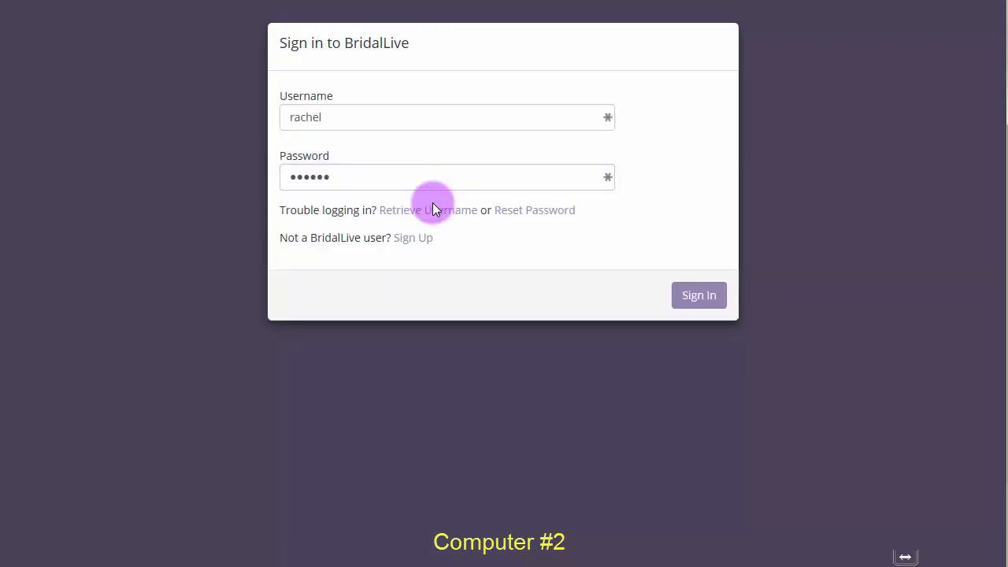
click(698, 295)
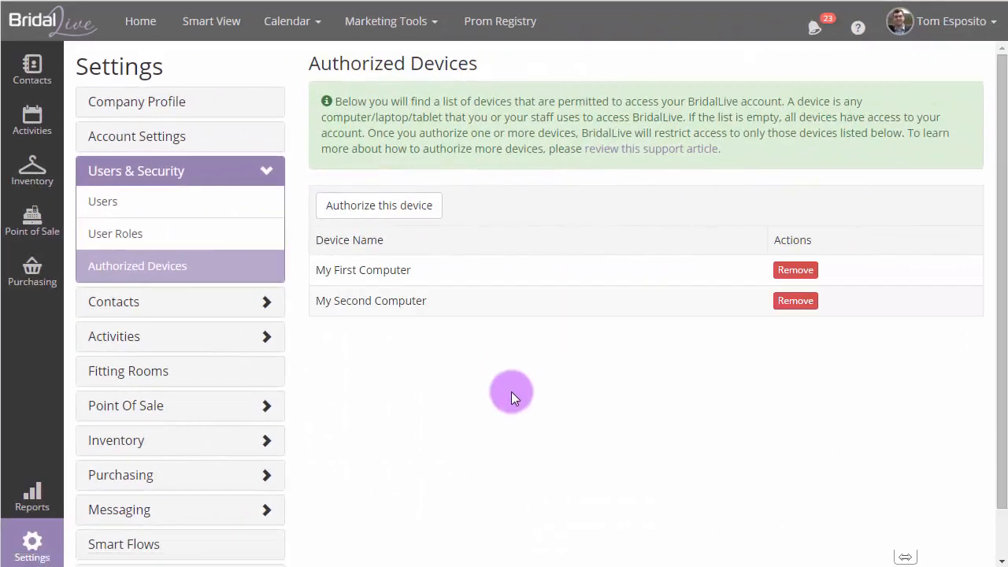
mouse_move(550, 380)
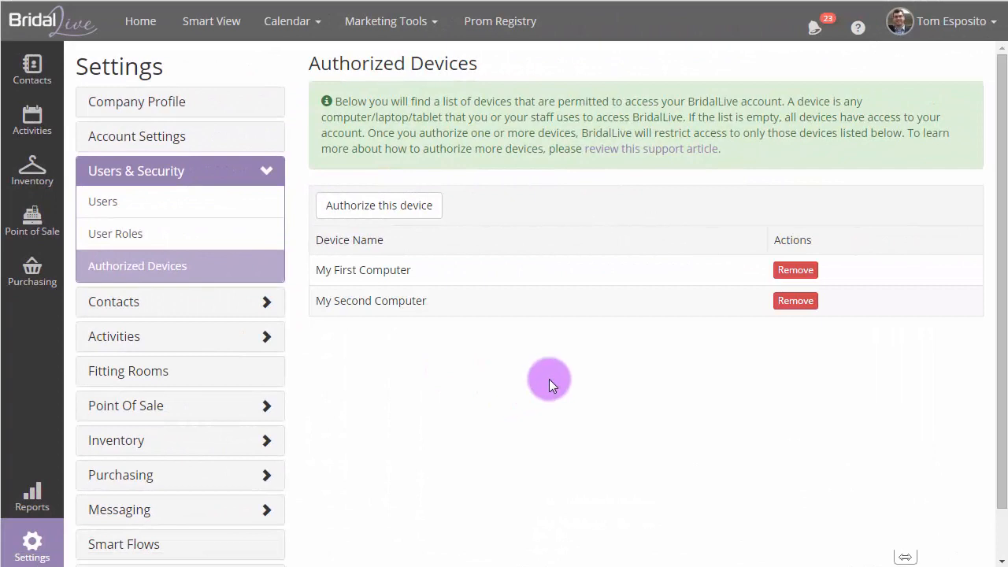
mouse_move(628, 349)
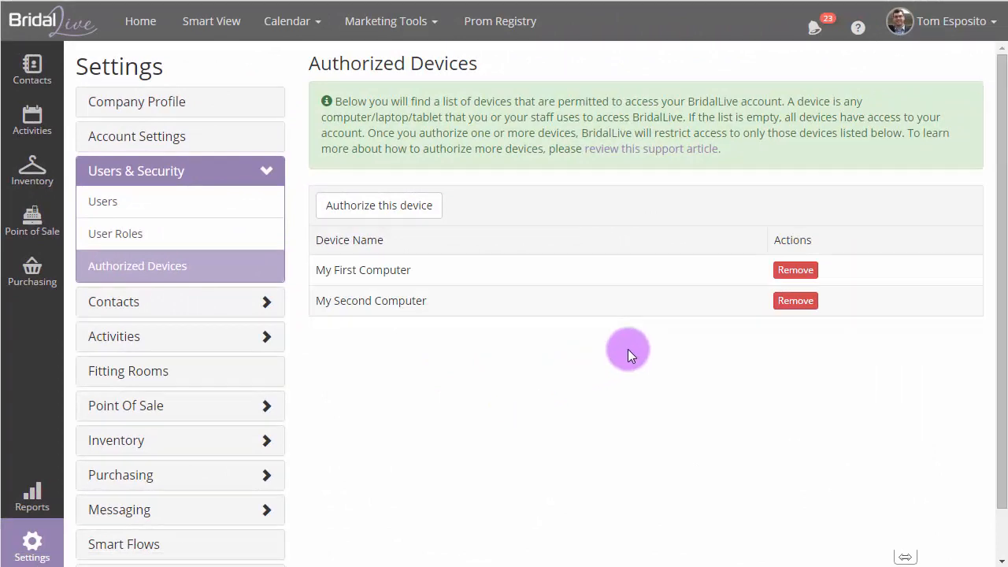
mouse_move(796, 301)
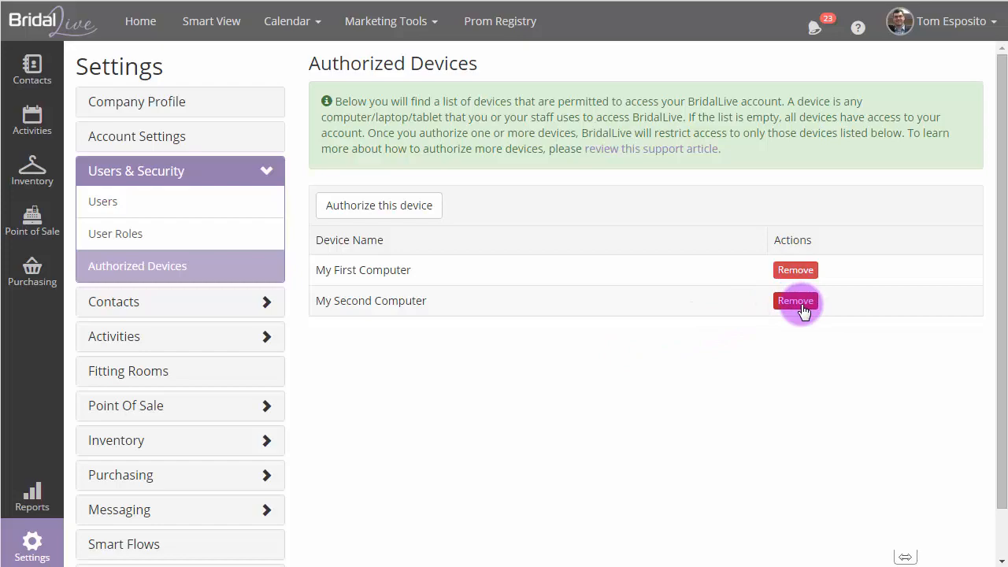
Remove 'My Second Computer' from Authorized Devices, leaving only 'My First Computer'.
click(795, 301)
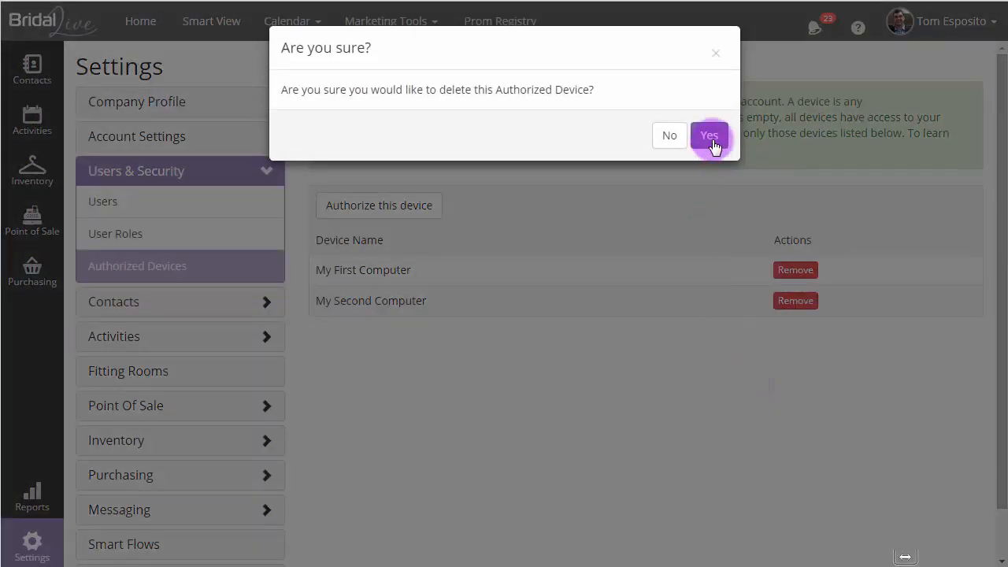
click(709, 135)
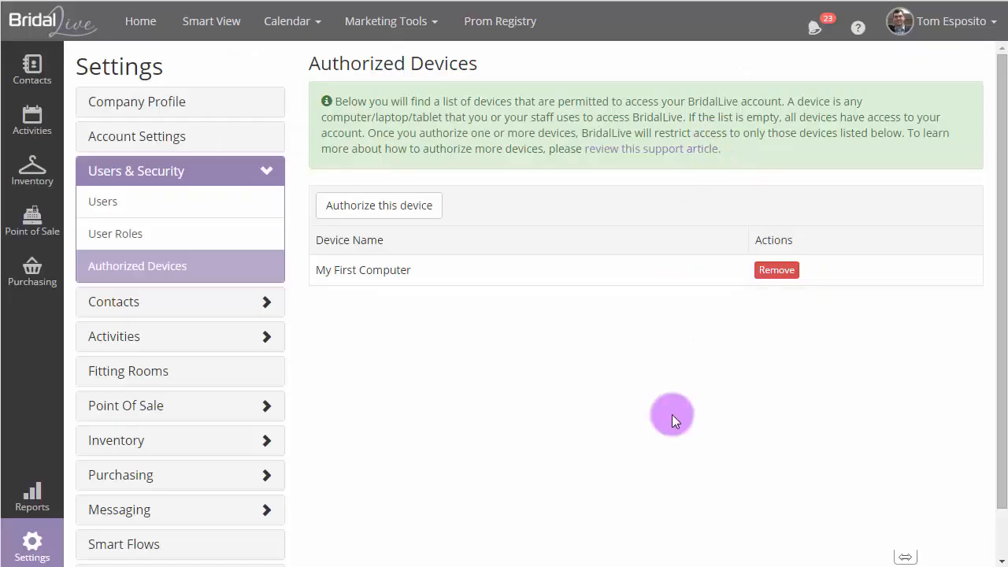